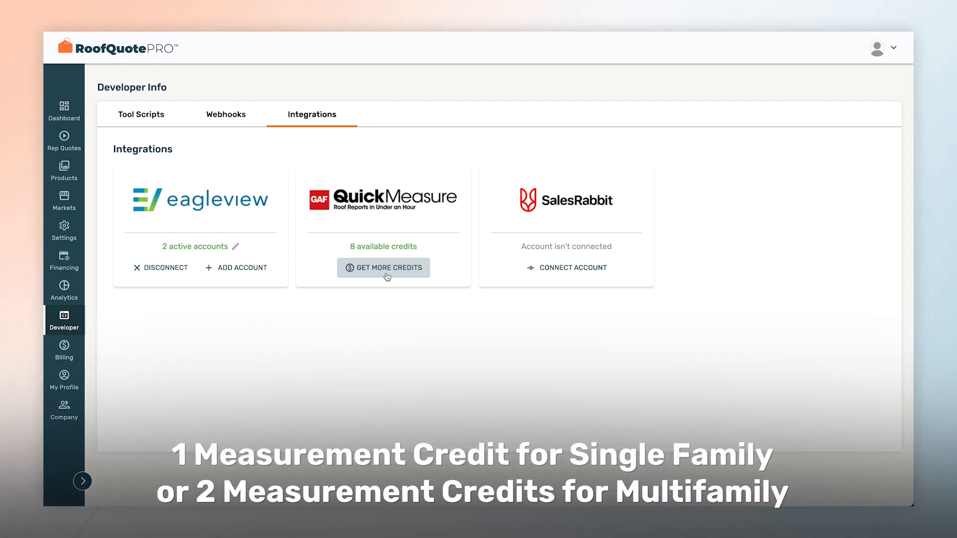
Step: Request the 50-credit GAF QuickMeasure package, leaving 50 credits pending alongside the 8 available
{"action": "left_click", "coordinate": [64, 350]}
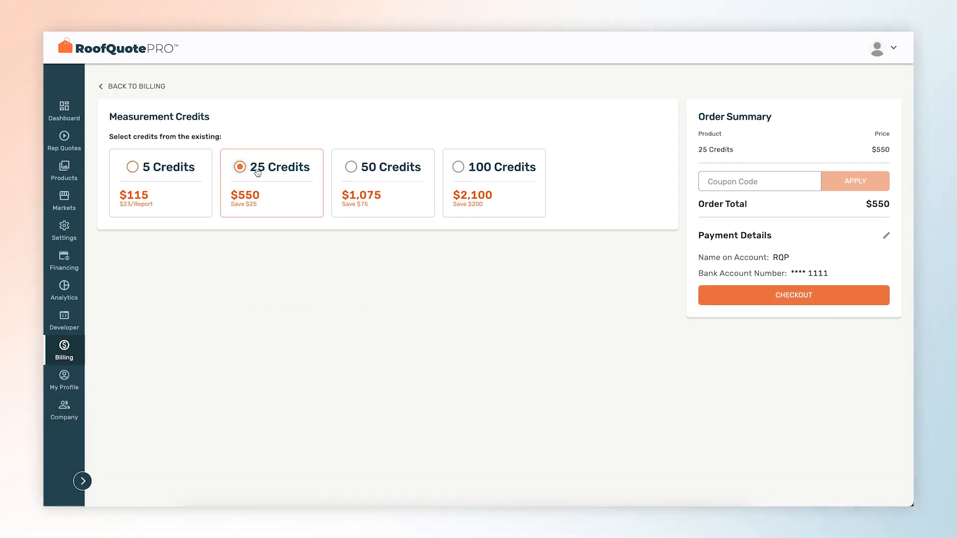
{"action": "left_click", "coordinate": [351, 166]}
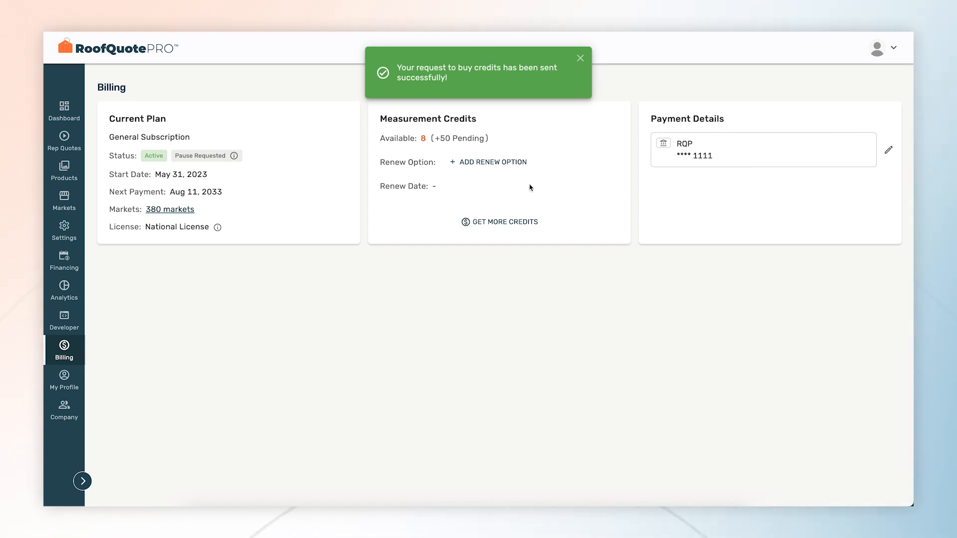
Step: Add a renewal option that tops up credits automatically when 3 or fewer remain
{"action": "left_click", "coordinate": [492, 161]}
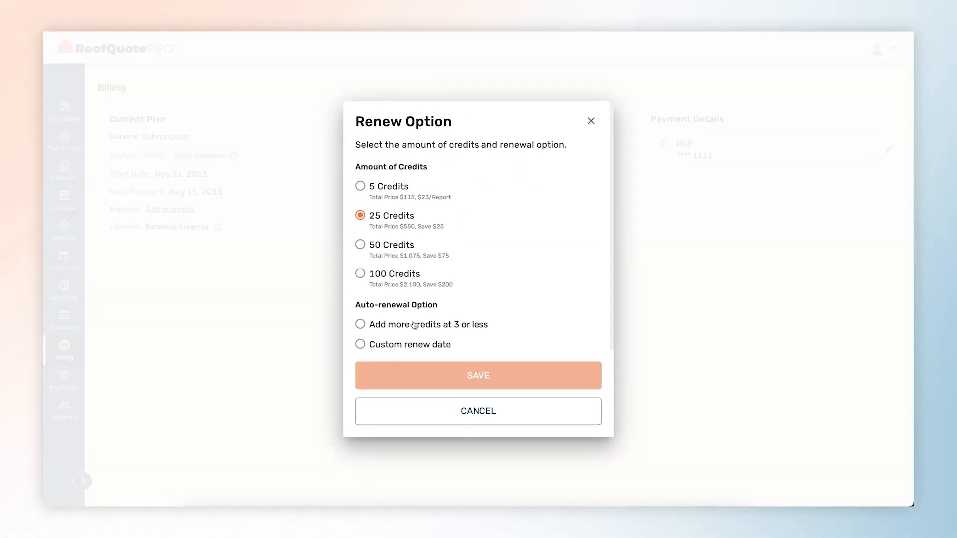
{"action": "left_click", "coordinate": [360, 324]}
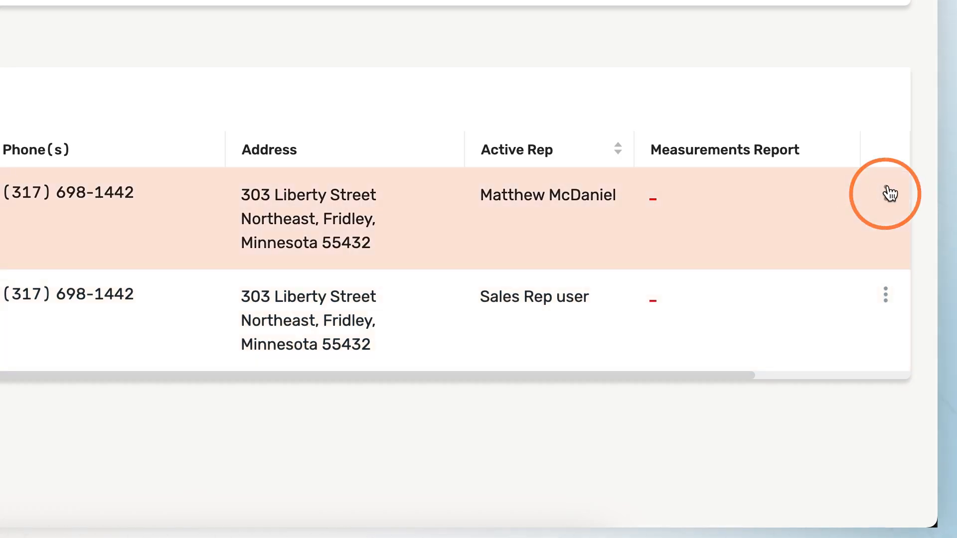
{"action": "left_click", "coordinate": [885, 194]}
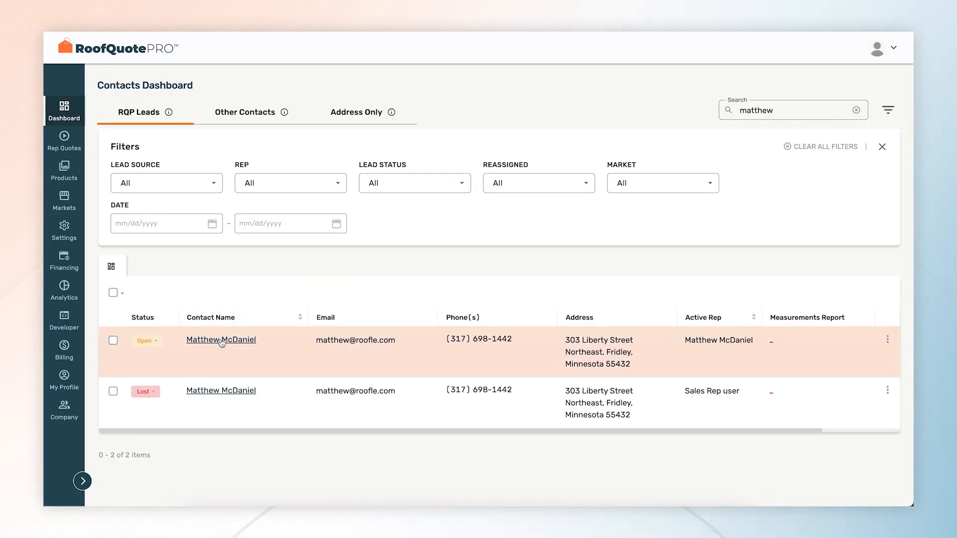
{"action": "left_click", "coordinate": [220, 340]}
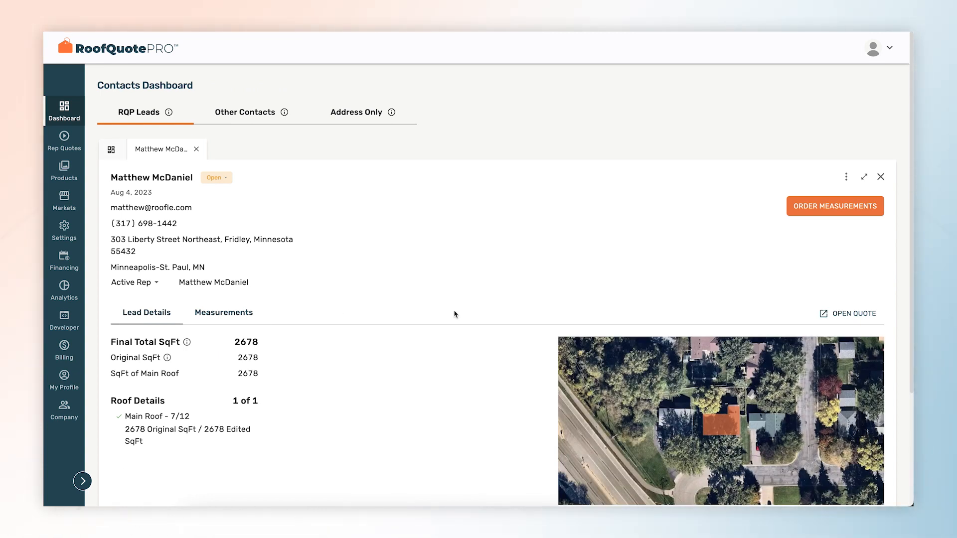
{"action": "mouse_move", "coordinate": [805, 218]}
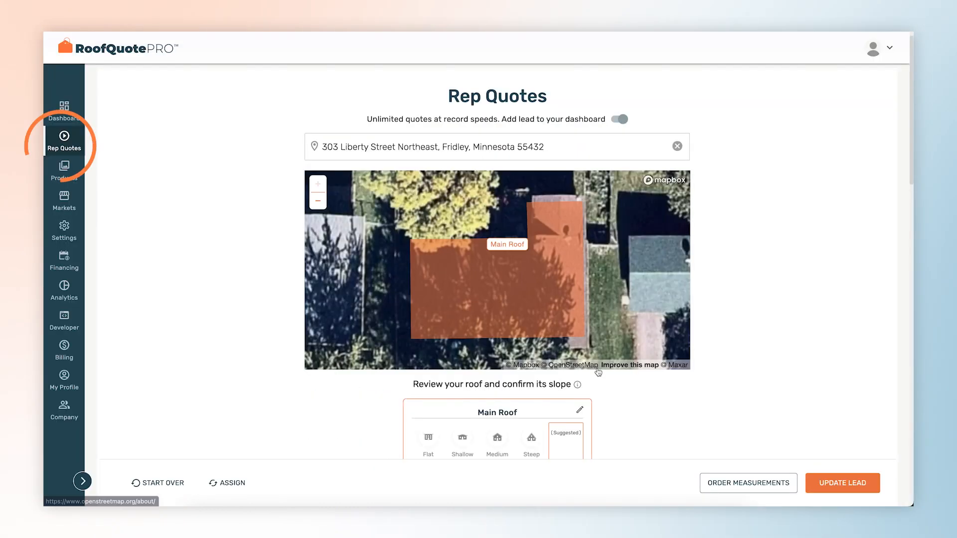
{"action": "scroll", "scroll_direction": "down", "scroll_amount": 3}
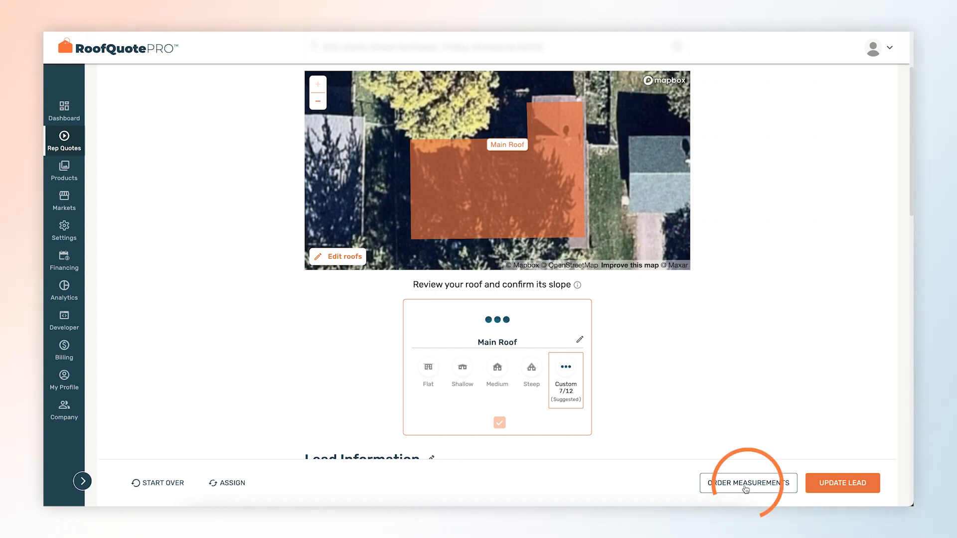
Step: Order a GAF QuickMeasure report with Structures 'Other', instructions 'Garage only', terms accepted
{"action": "left_click", "coordinate": [747, 482]}
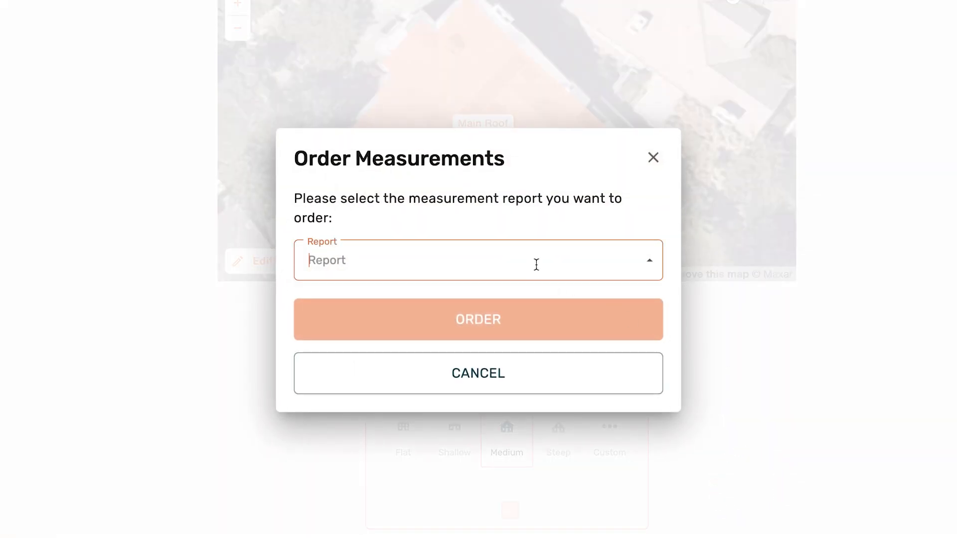
{"action": "left_click", "coordinate": [477, 260]}
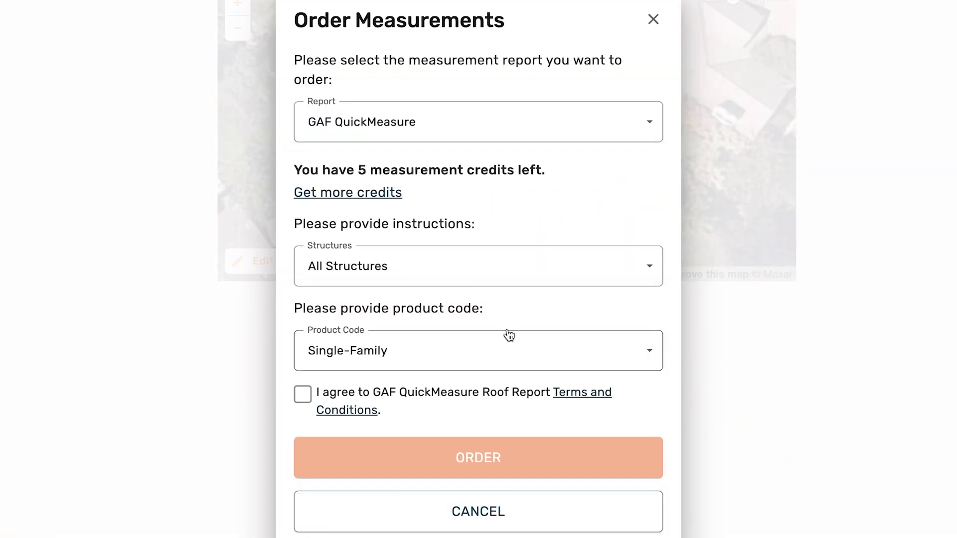
{"action": "left_click", "coordinate": [477, 265]}
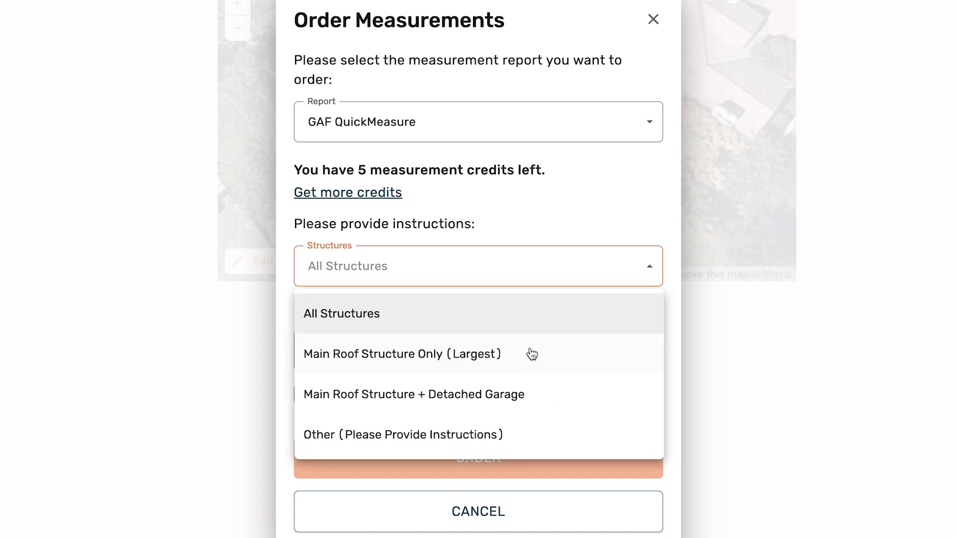
{"action": "left_click", "coordinate": [403, 434]}
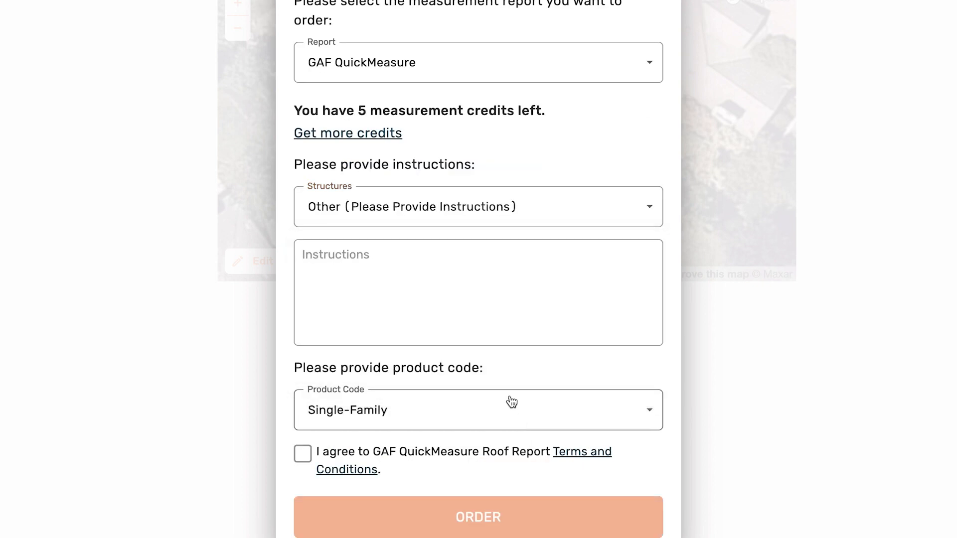
{"action": "mouse_move", "coordinate": [305, 458]}
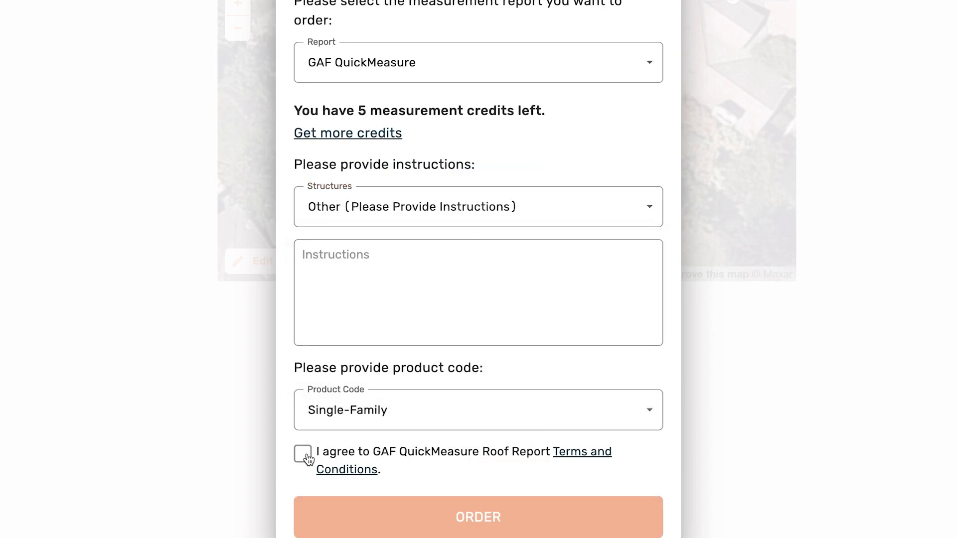
{"action": "left_click", "coordinate": [303, 453]}
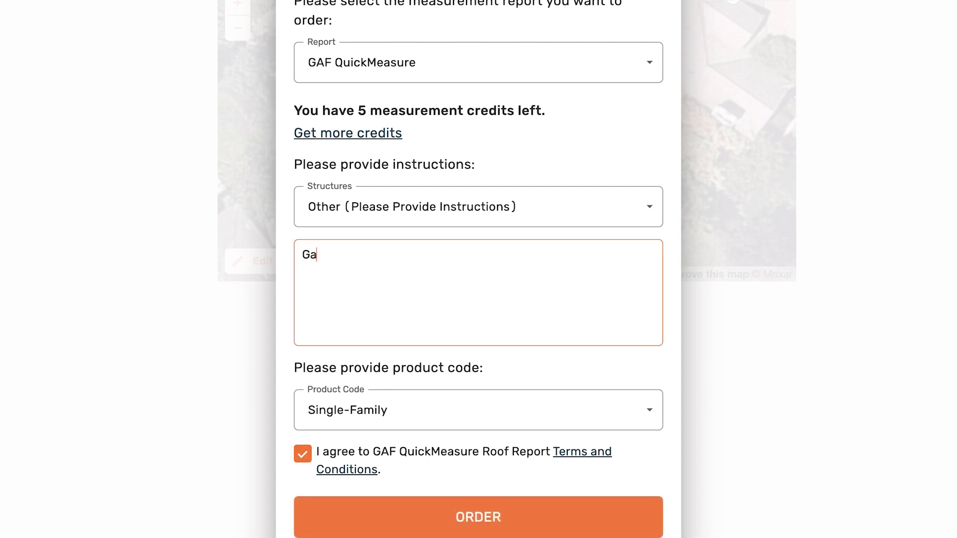
{"action": "type", "text": "rage only"}
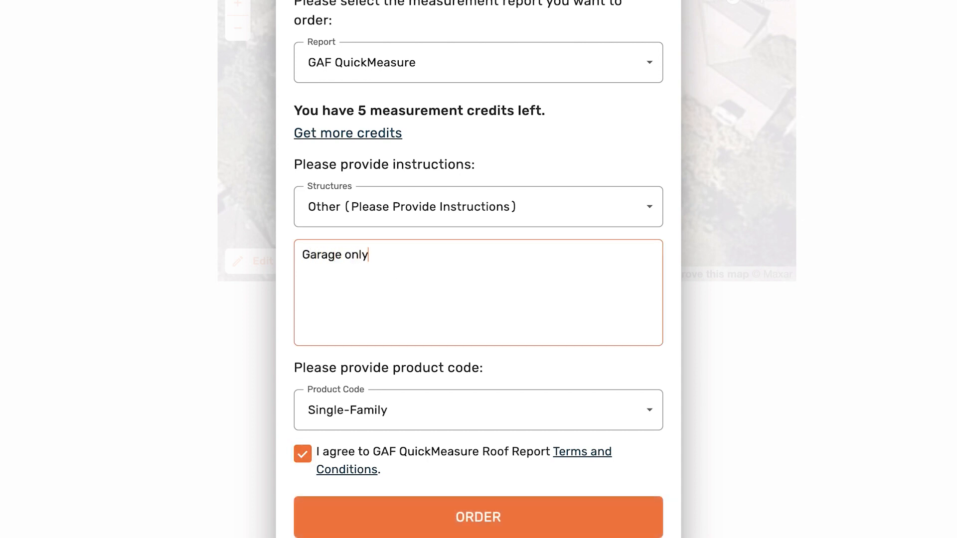
{"action": "mouse_move", "coordinate": [466, 484]}
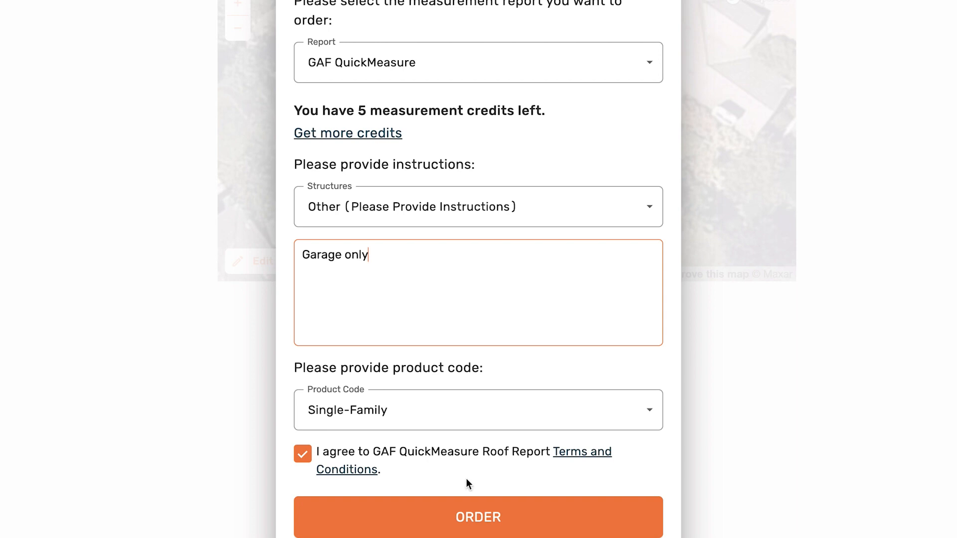
{"action": "left_click", "coordinate": [477, 517]}
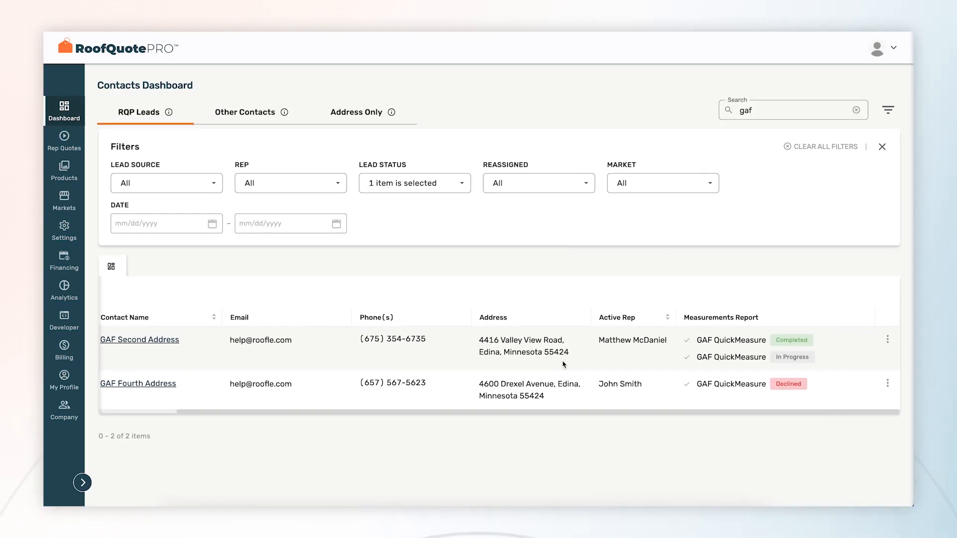
{"action": "mouse_move", "coordinate": [712, 390]}
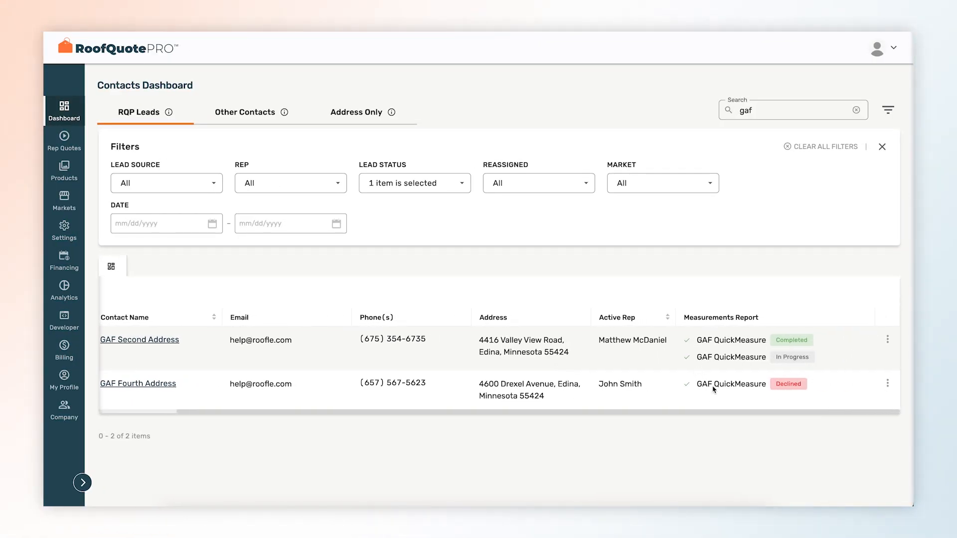
Step: View the GAF Second Address lead's earlier completed QuickMeasure report in full
{"action": "left_click", "coordinate": [139, 340]}
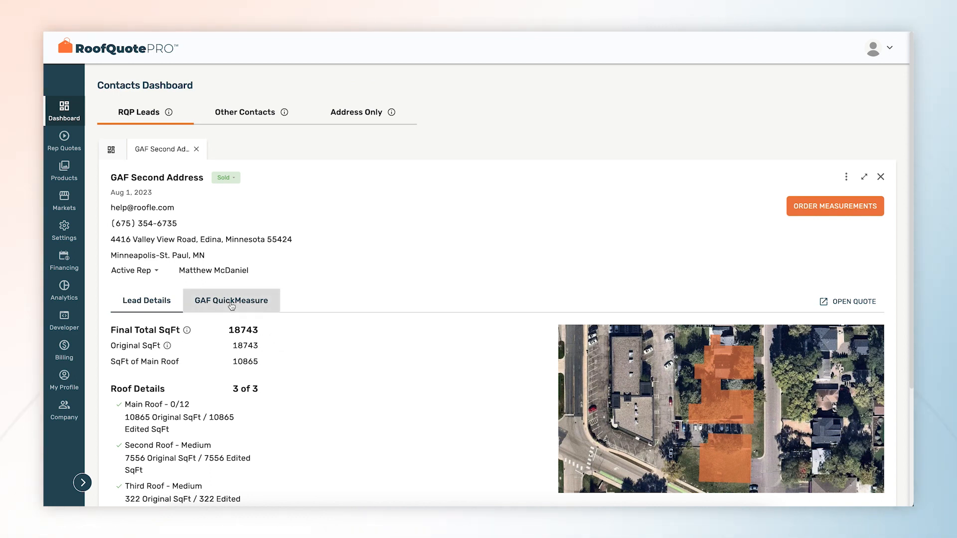
{"action": "left_click", "coordinate": [230, 300]}
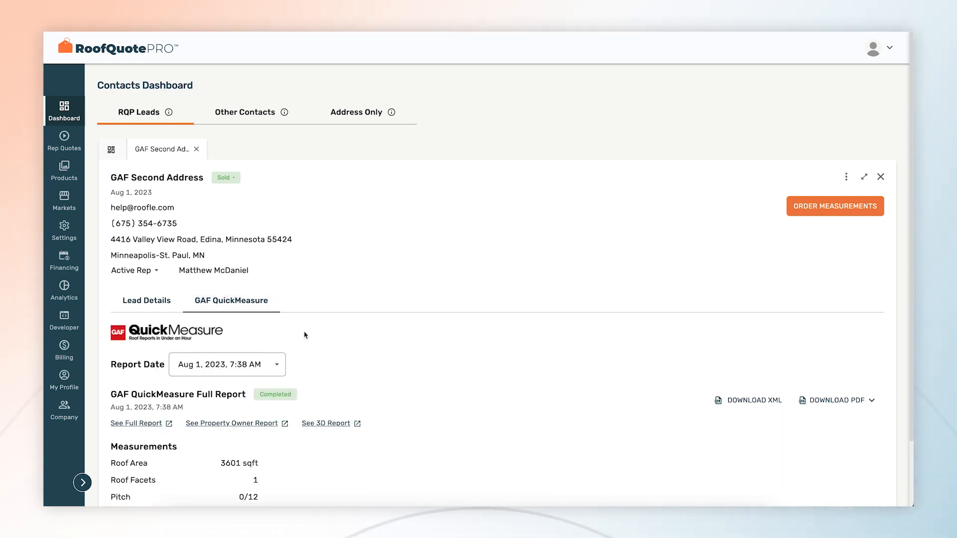
{"action": "scroll", "scroll_direction": "down", "scroll_amount": 3}
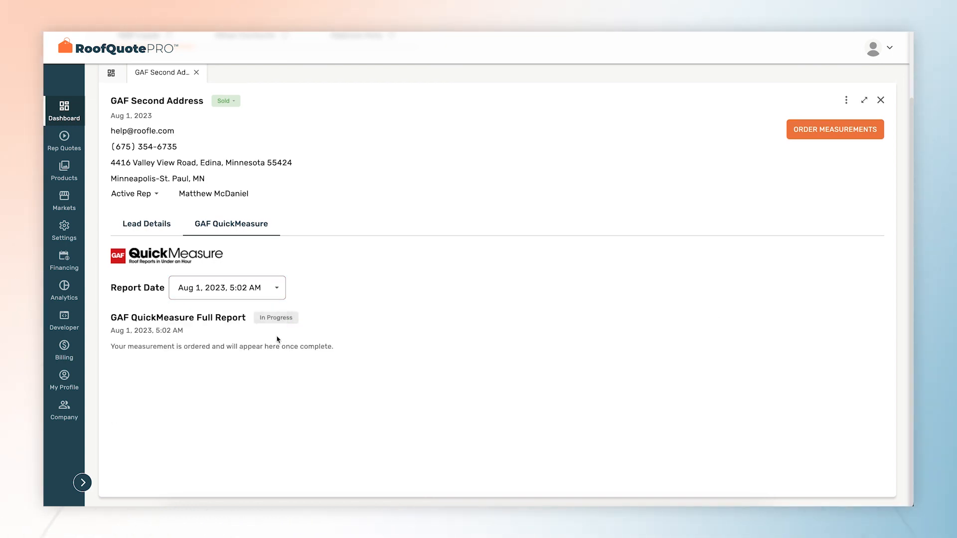
{"action": "left_click", "coordinate": [325, 66]}
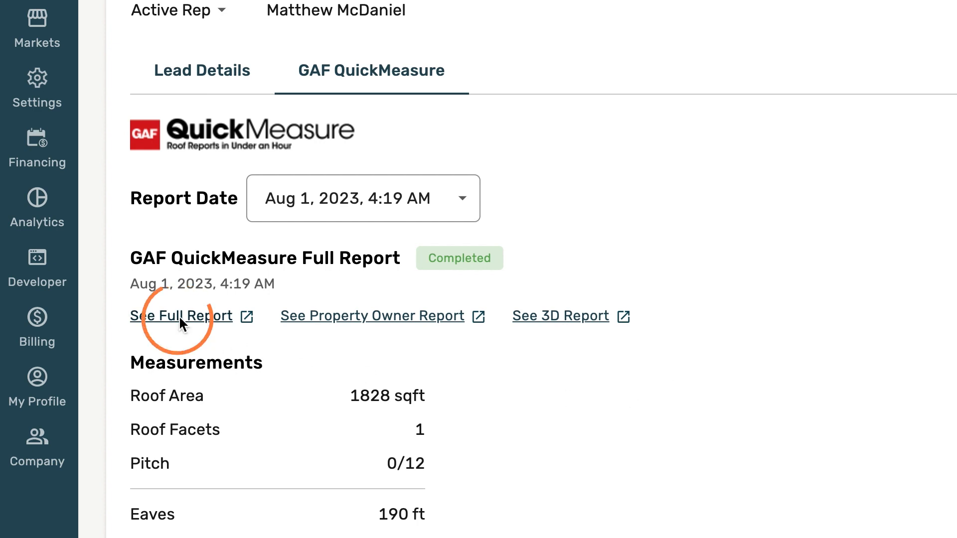
{"action": "left_click", "coordinate": [178, 316]}
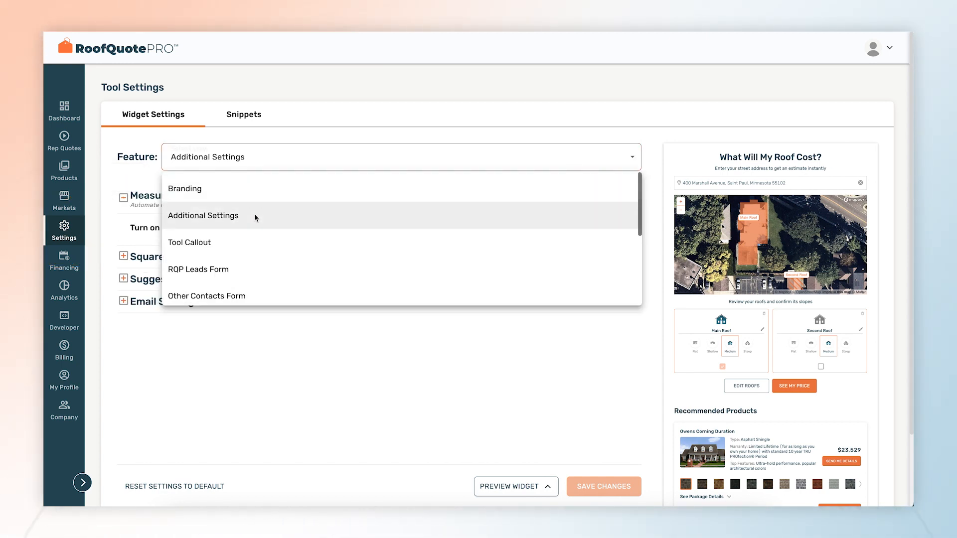
Step: Under Additional Settings, enable Measurement Ordering with GAF QuickMeasure as the auto-ordered report
{"action": "left_click", "coordinate": [204, 215]}
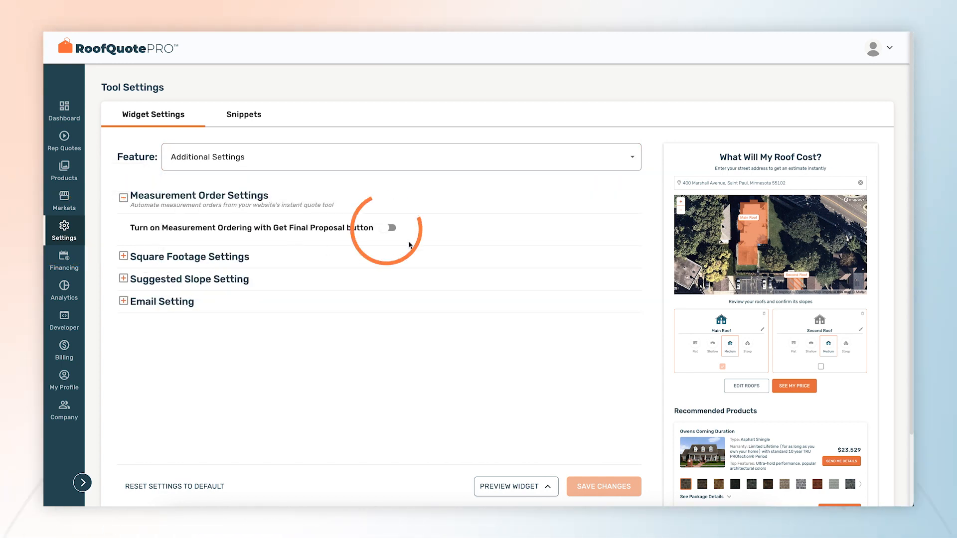
{"action": "left_click", "coordinate": [389, 227]}
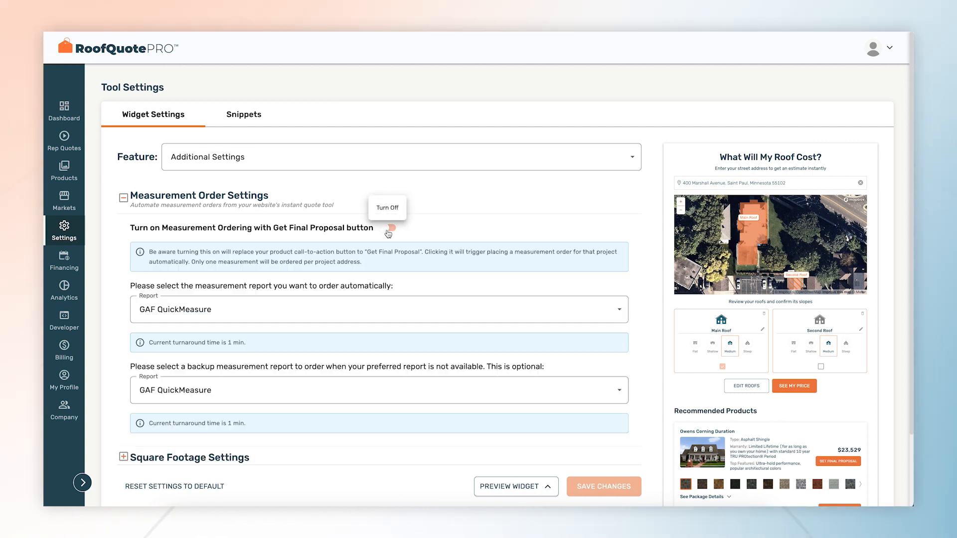
{"action": "left_click", "coordinate": [388, 227]}
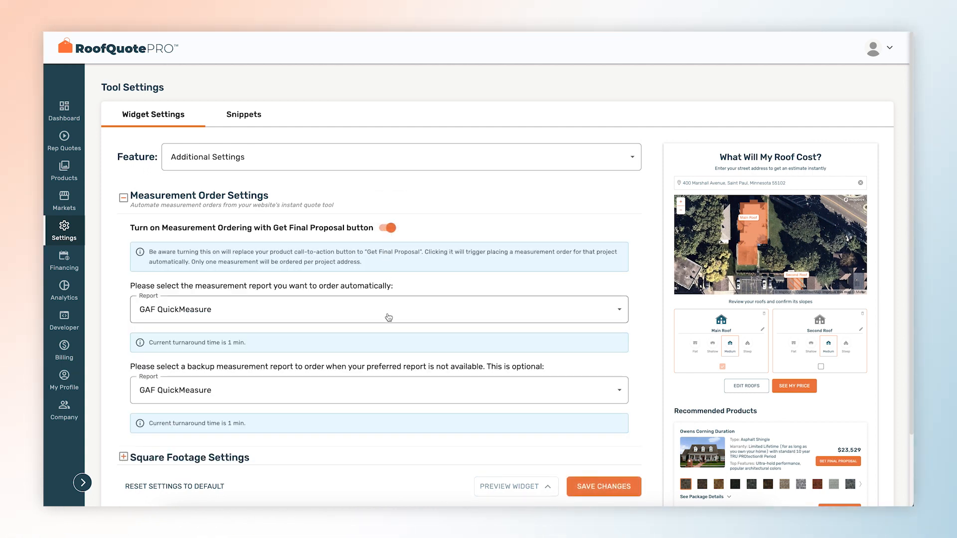
{"action": "left_click", "coordinate": [515, 486]}
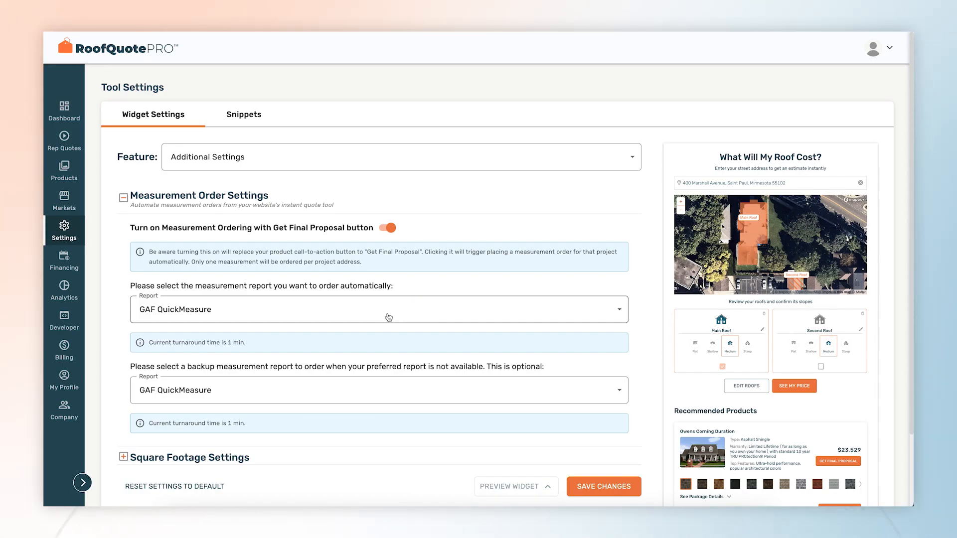
Step: Preview the widget's Get Final Proposal action, then save the widget setting changes
{"action": "left_click", "coordinate": [511, 486]}
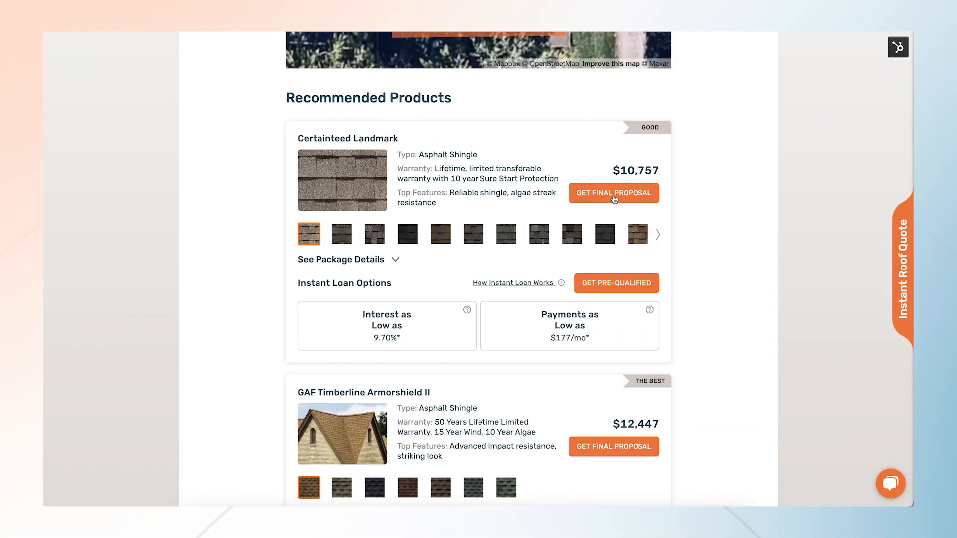
{"action": "left_click", "coordinate": [613, 193]}
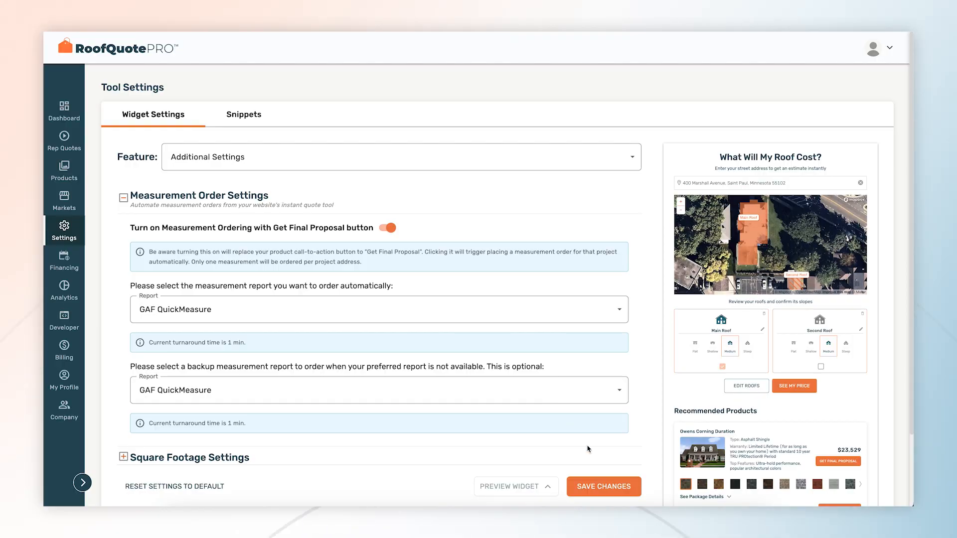
{"action": "left_click", "coordinate": [603, 486]}
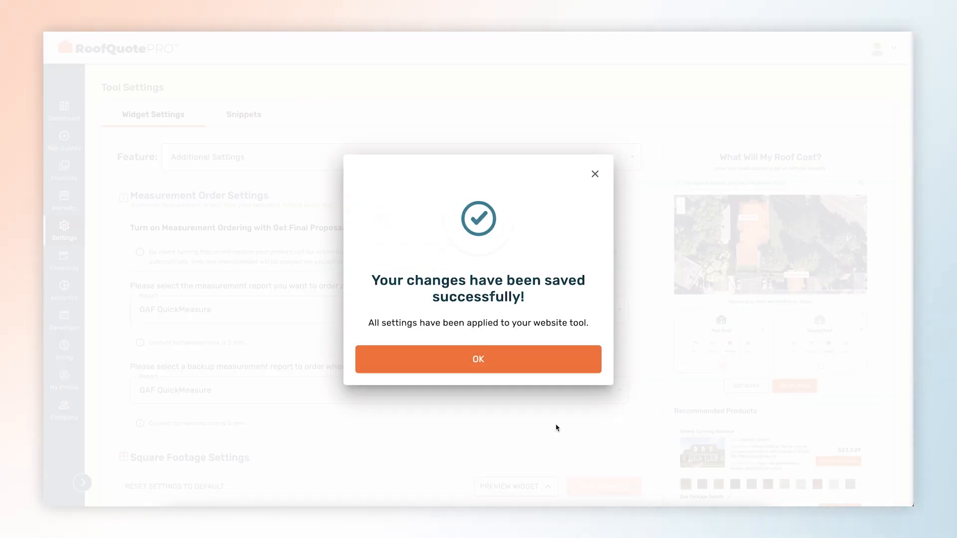